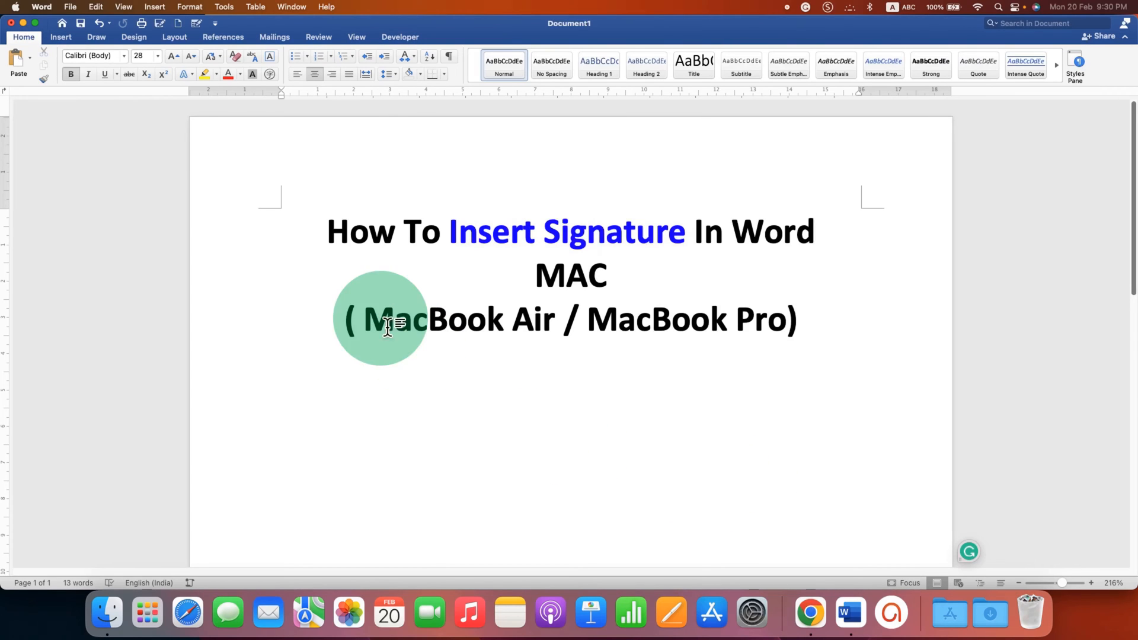
Step: Enable the Draw tab under Main Tabs in Ribbon & Toolbar preferences and close Preferences
click(95, 36)
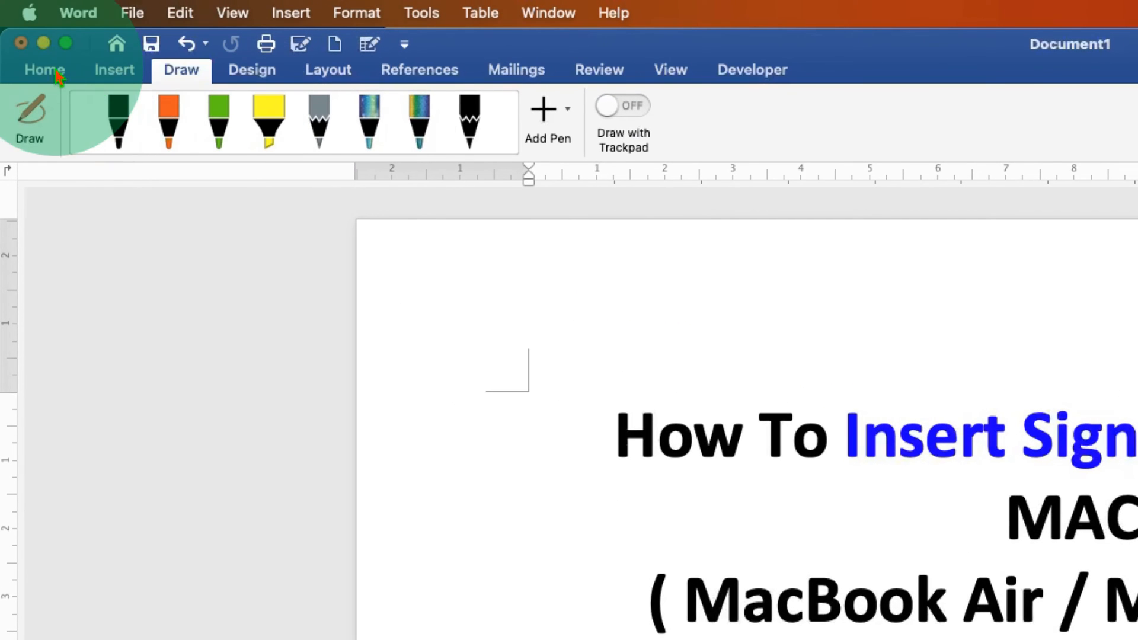
click(44, 70)
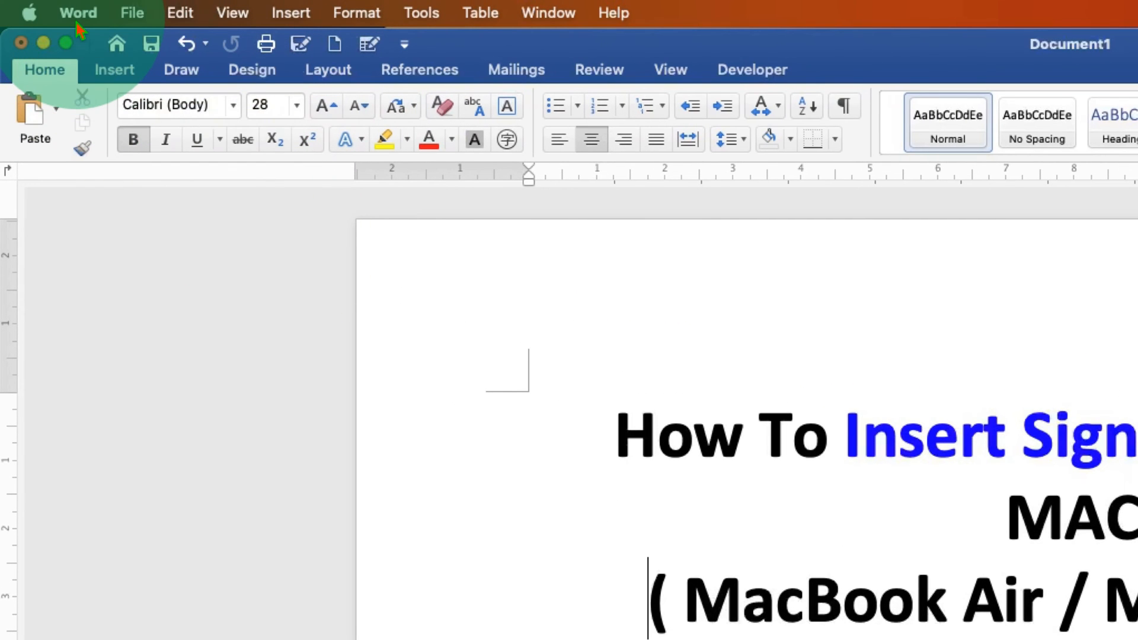
click(78, 12)
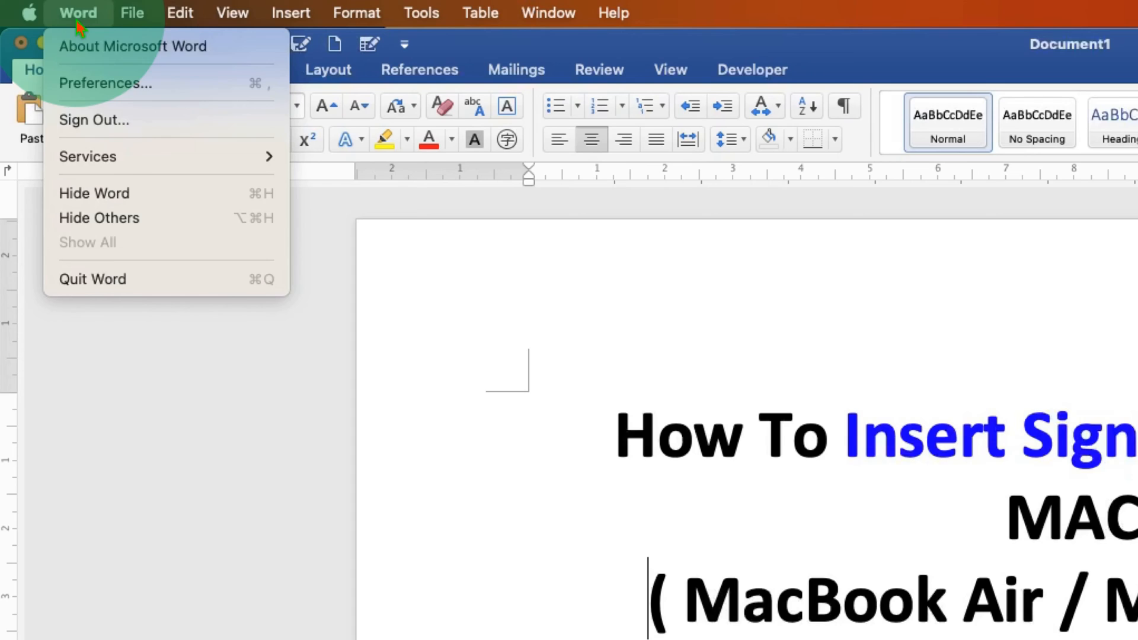
click(106, 83)
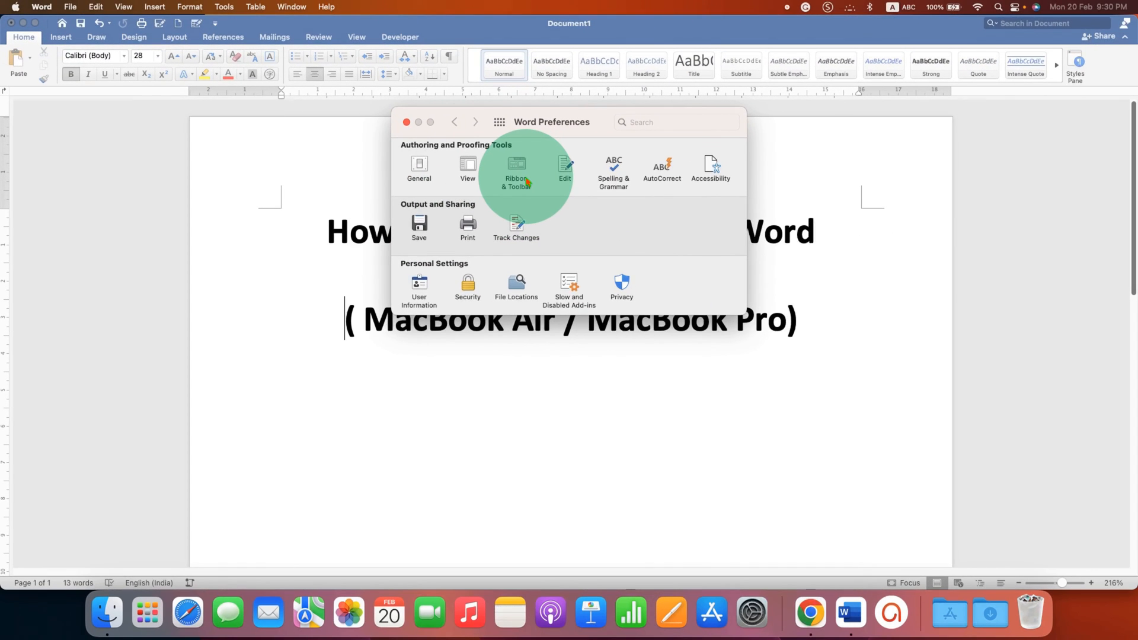
click(516, 170)
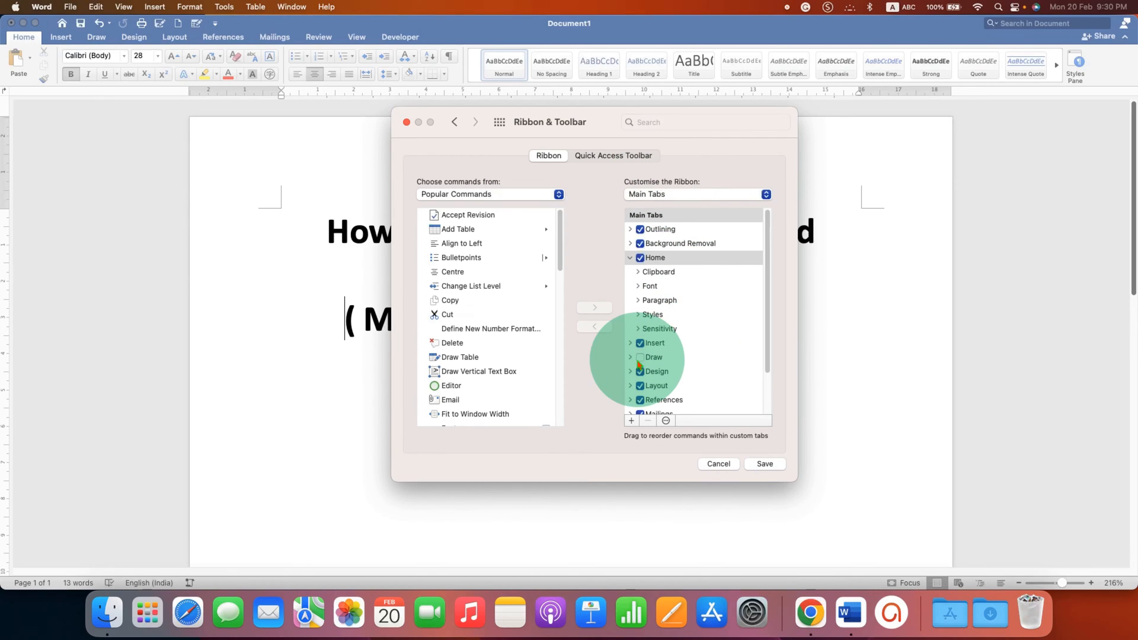
click(639, 371)
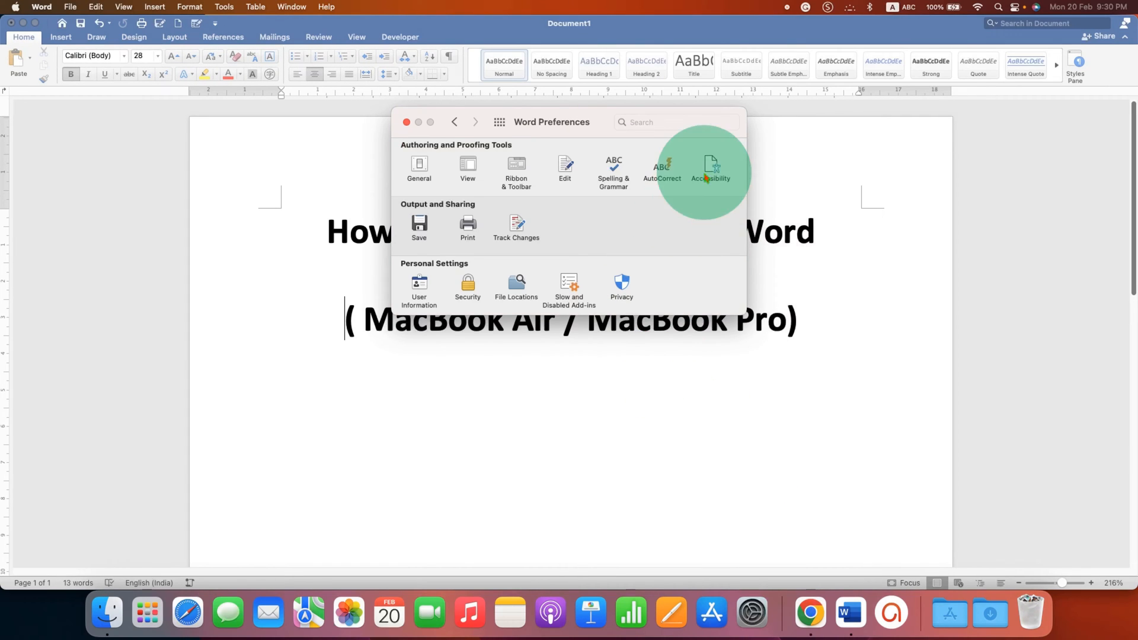
click(406, 122)
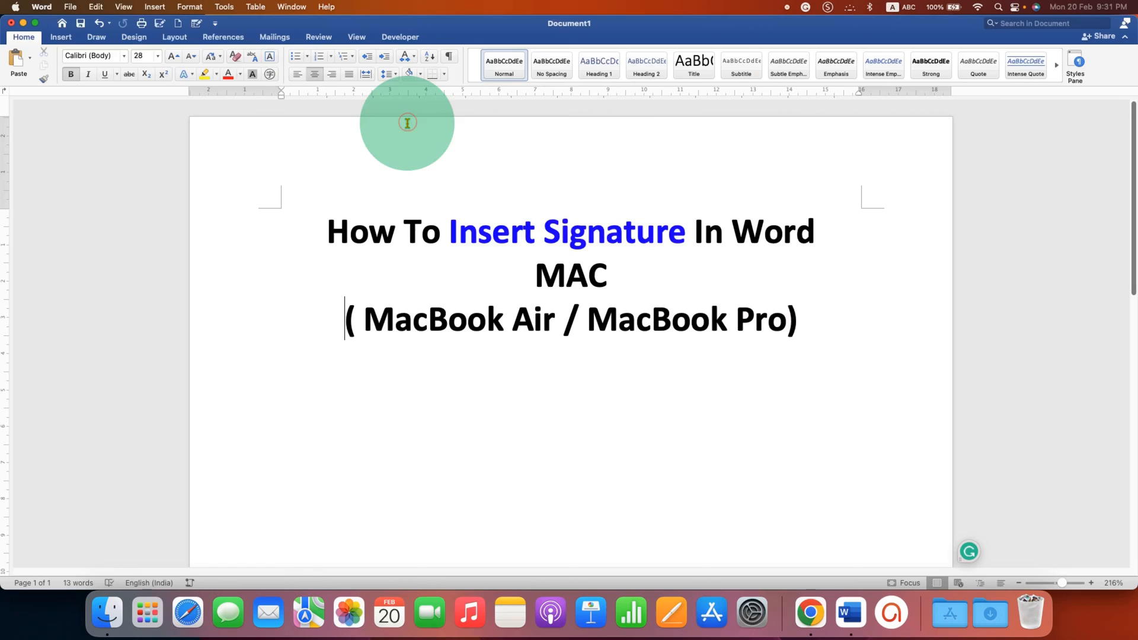
Step: Draw a signature below the title with the black pen and switch on Draw with Trackpad
click(96, 37)
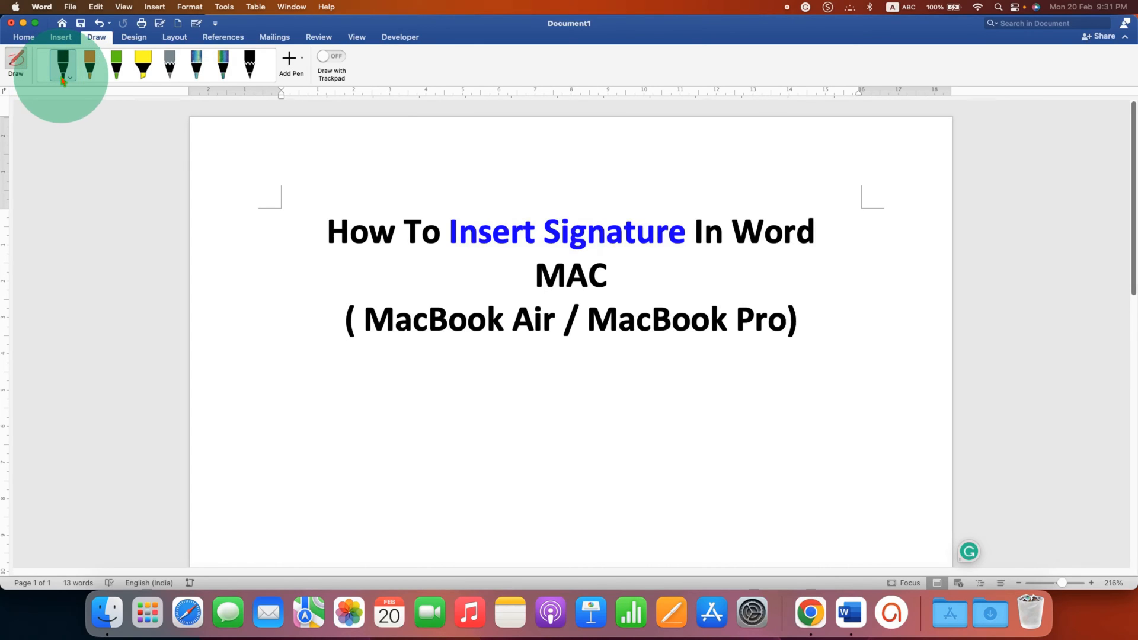
click(62, 66)
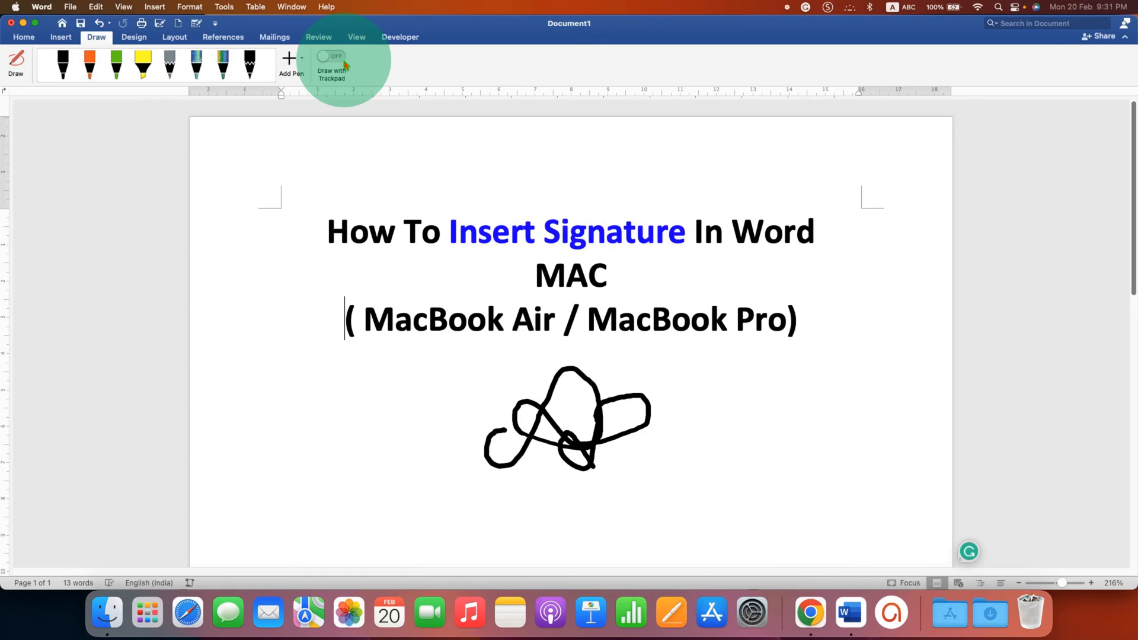
mouse_move(334, 57)
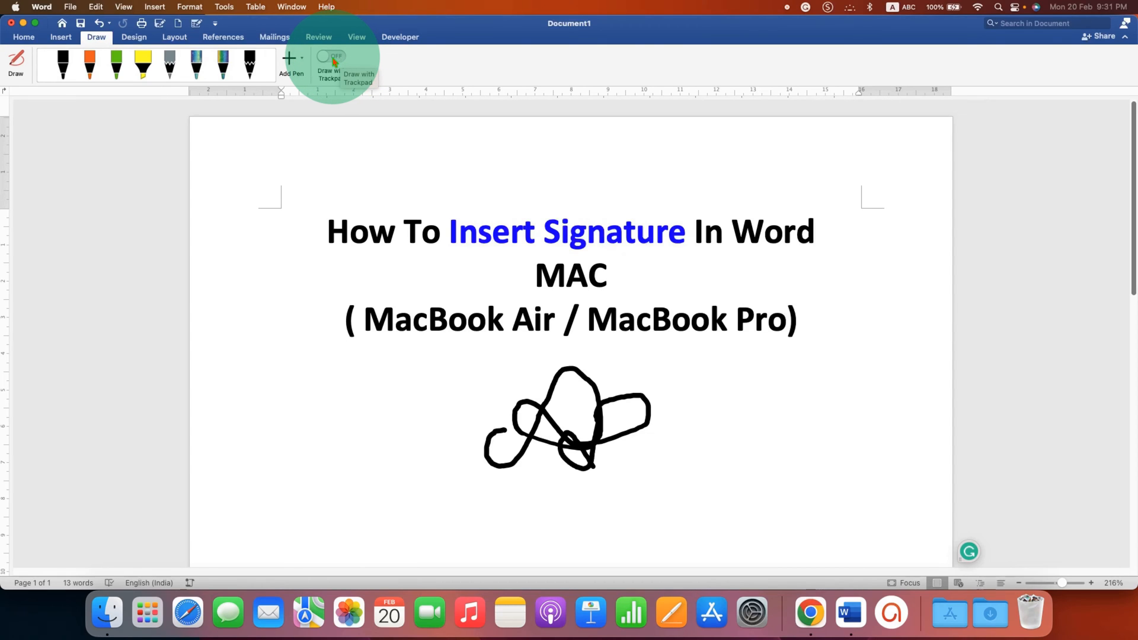
click(332, 55)
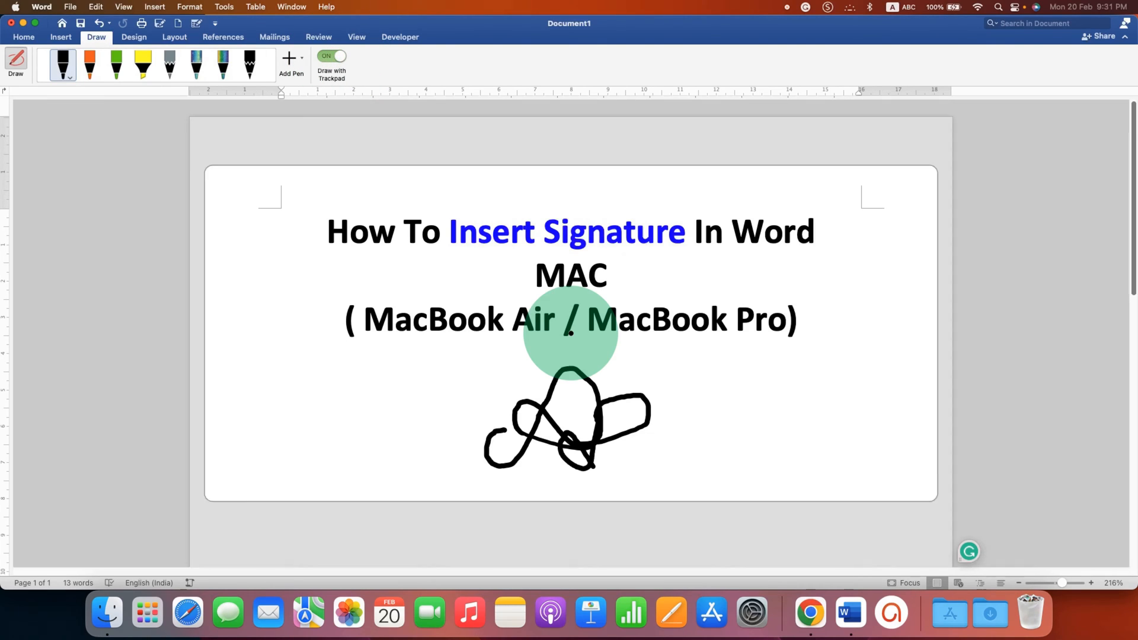
Step: Draw a second signature on the trackpad to the right of the first one
click(332, 56)
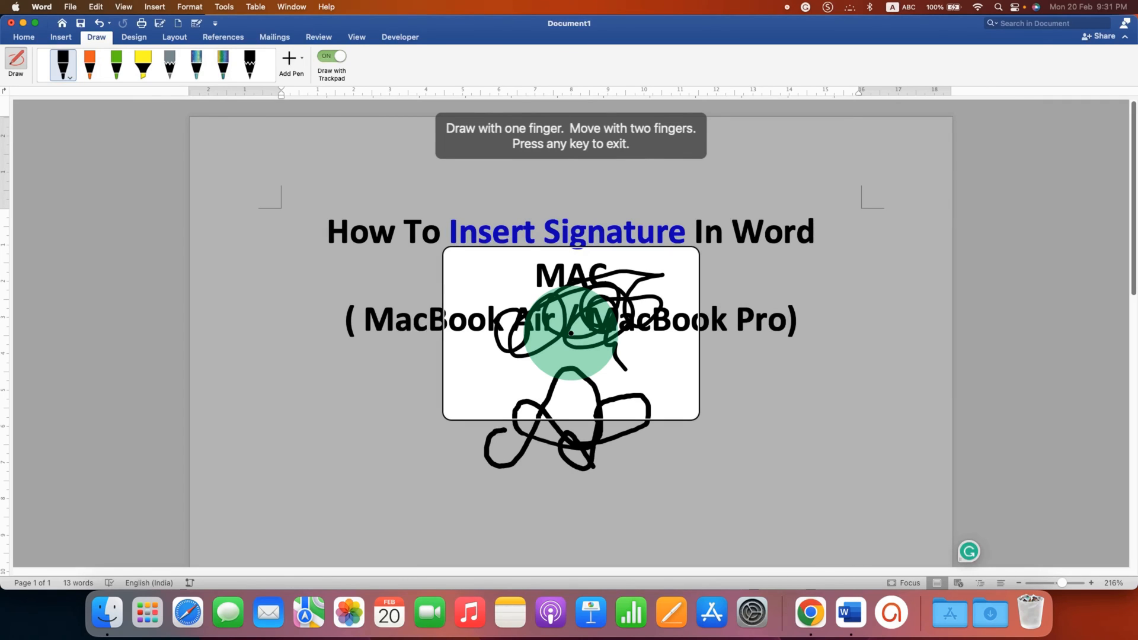
click(332, 56)
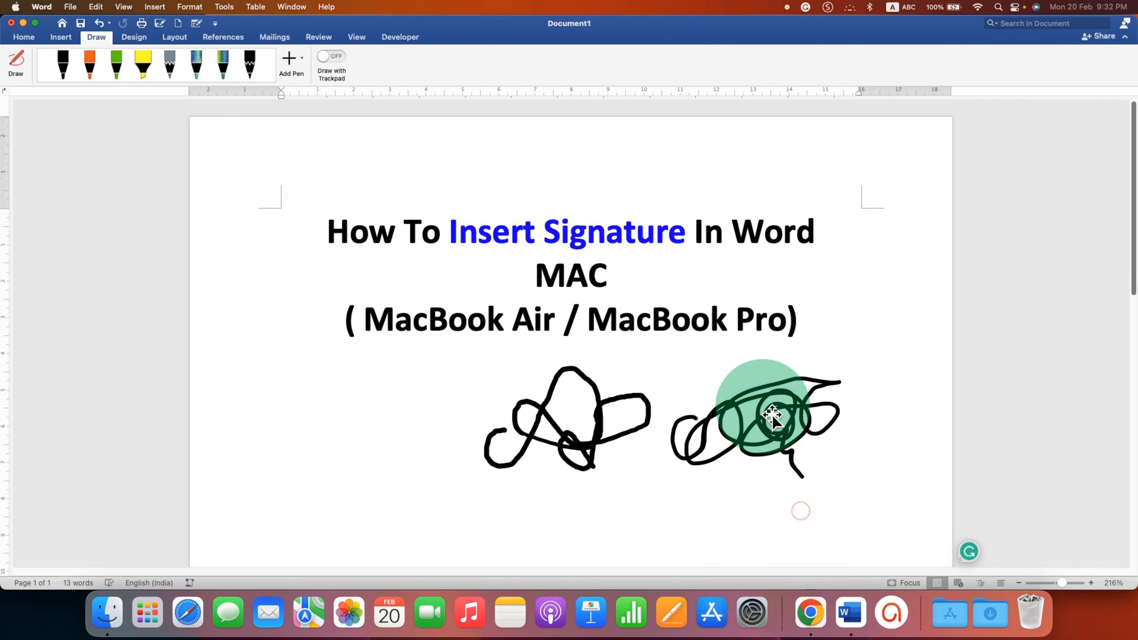
Step: Lower the second signature's Line Width in Format Ink so its strokes are thinner
click(772, 414)
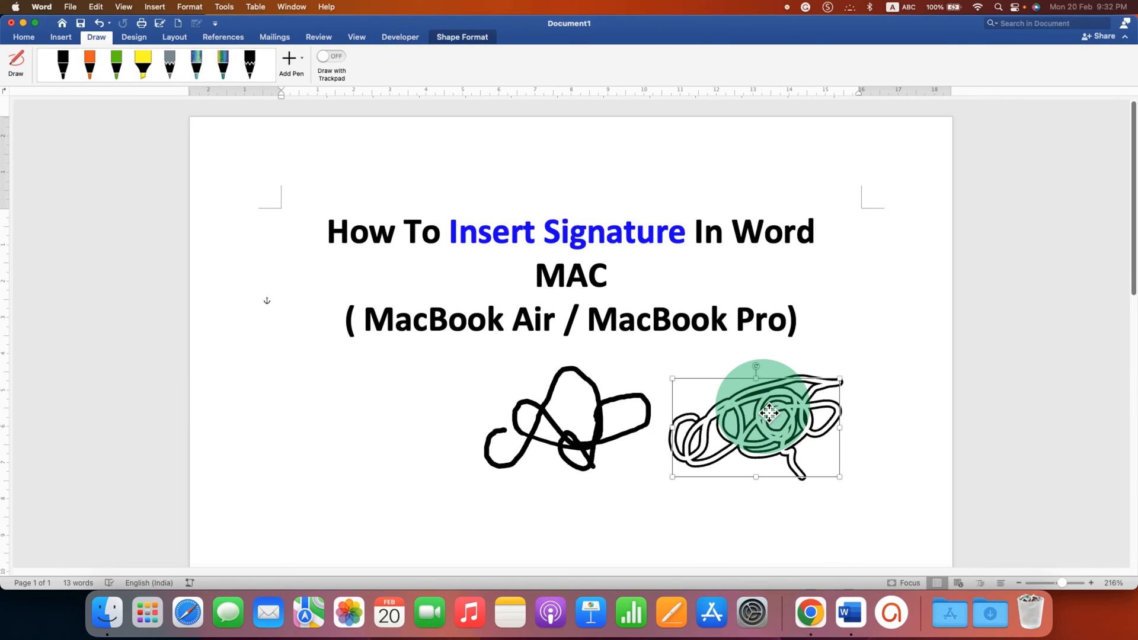
right_click(769, 414)
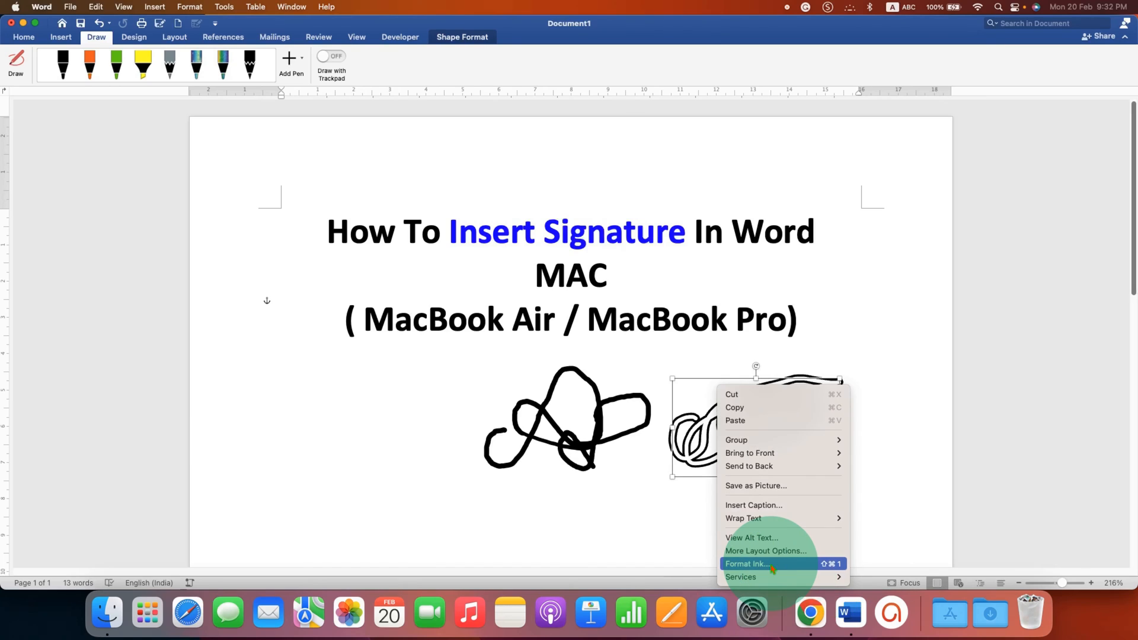
click(747, 564)
text(4)
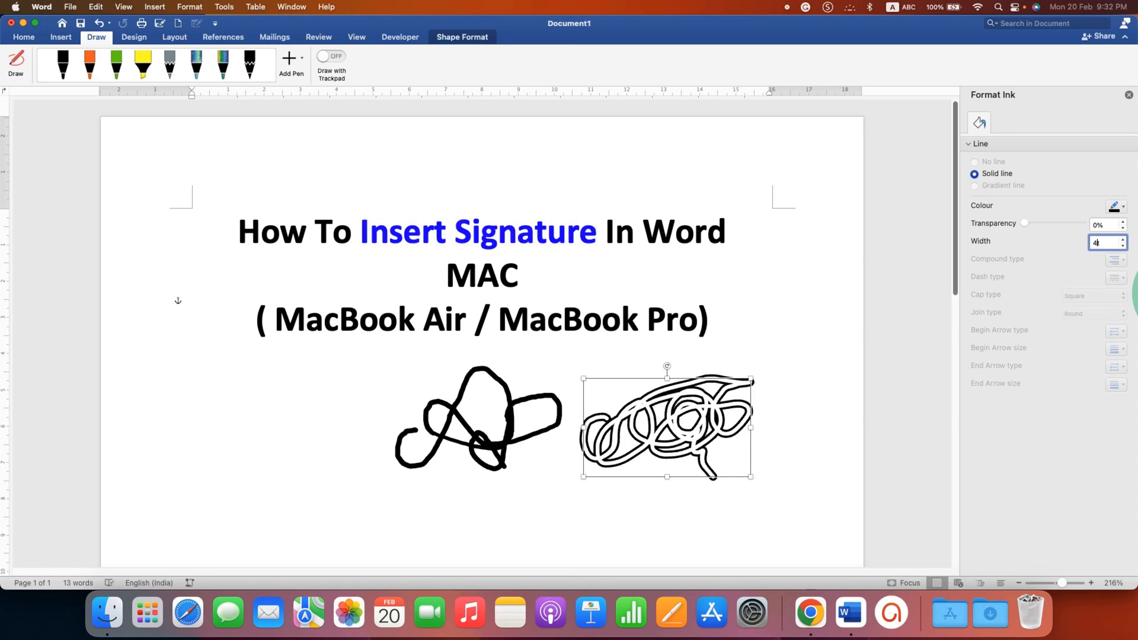
triple_click(1103, 242)
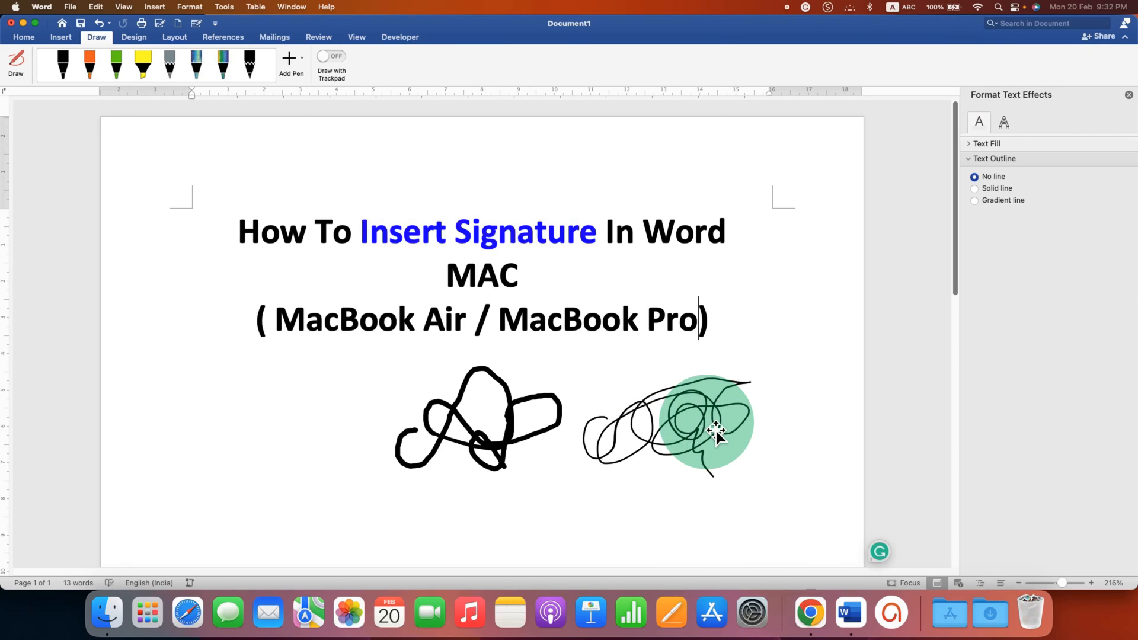
Step: Drag the second signature's corner handle inward to shrink it well below the first's size
click(715, 428)
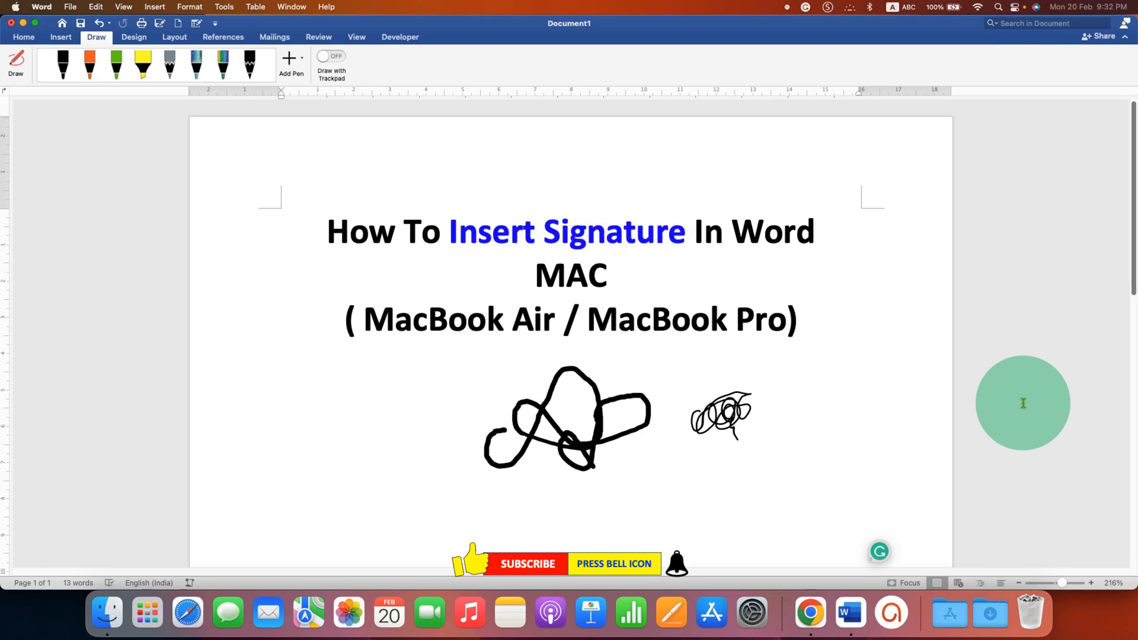
click(796, 319)
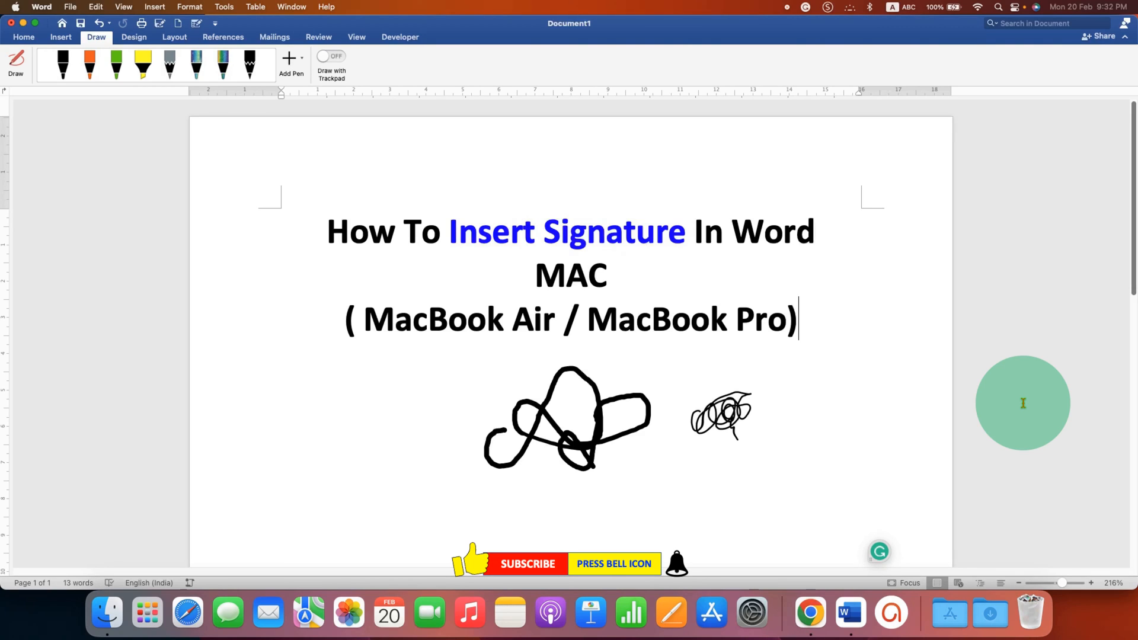